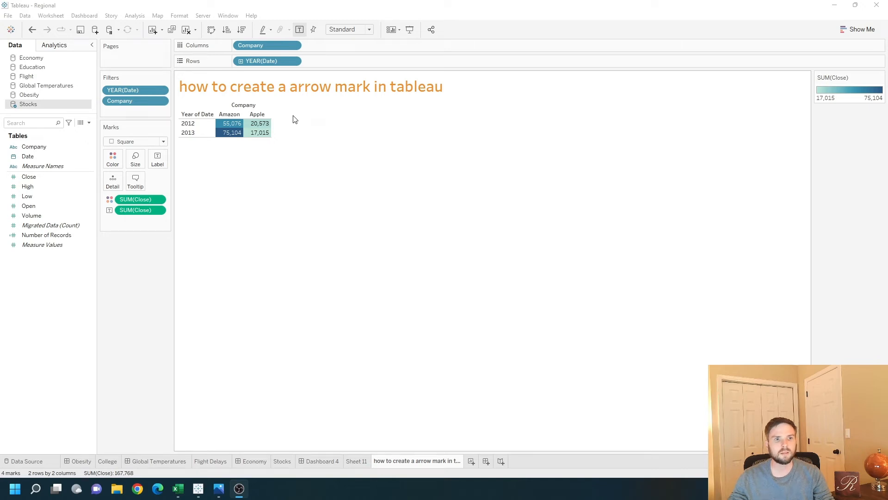
mouse_move(317, 139)
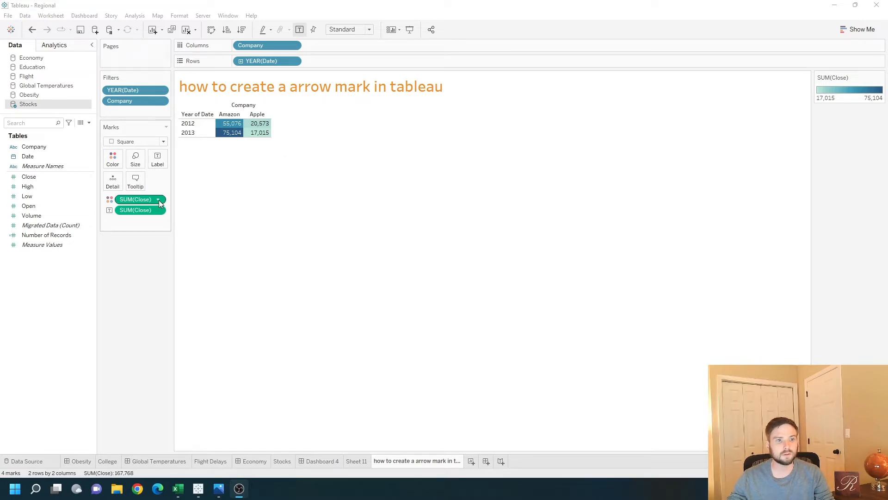
Turn the SUM(Close) values into a Percent Difference quick table calculation
click(162, 199)
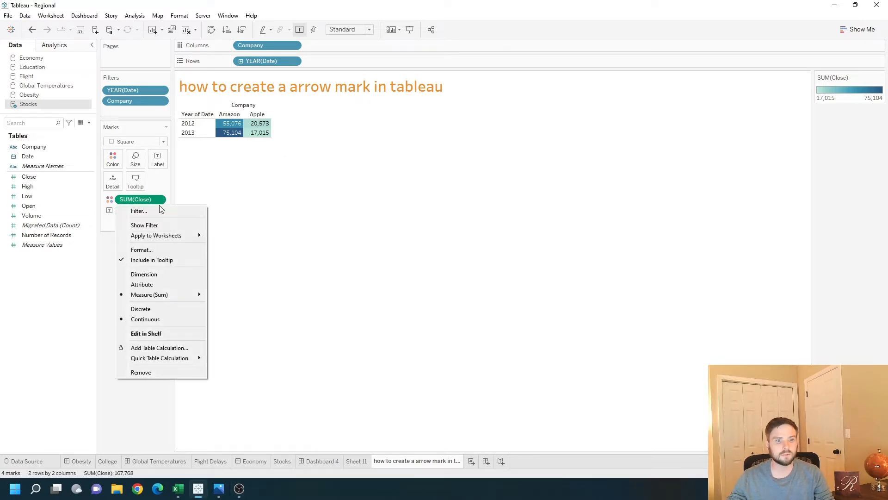
mouse_move(159, 357)
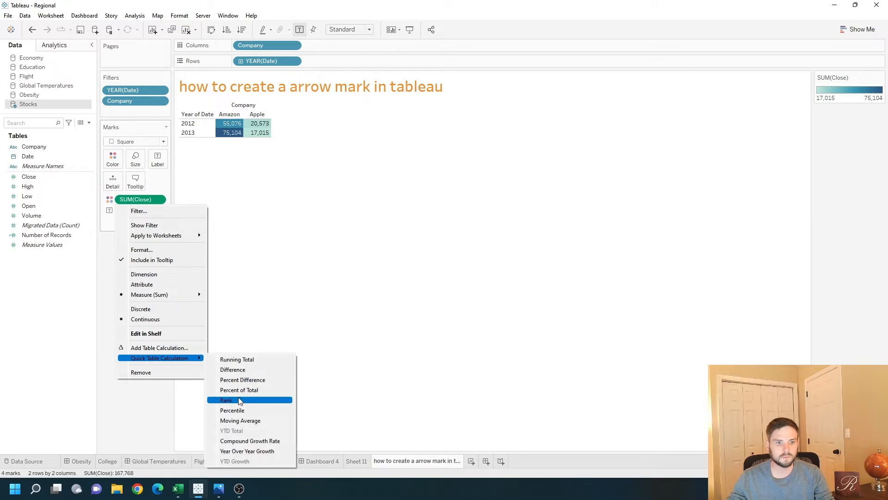
mouse_move(248, 383)
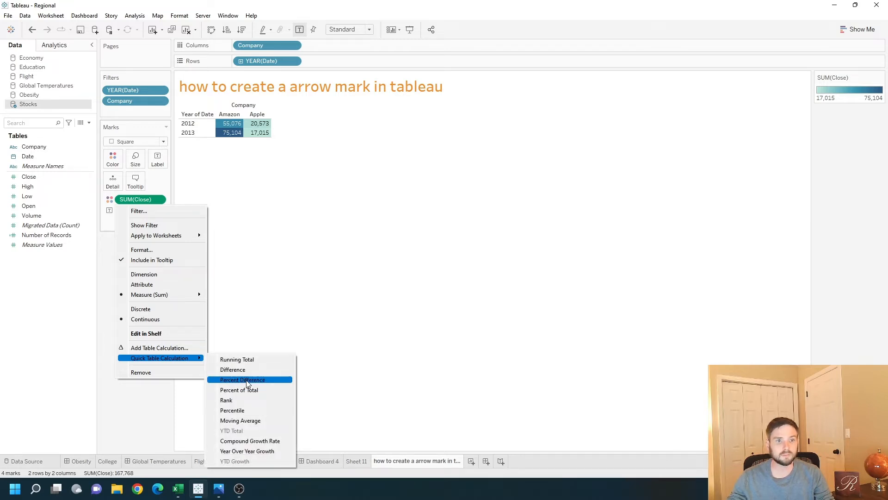
click(242, 380)
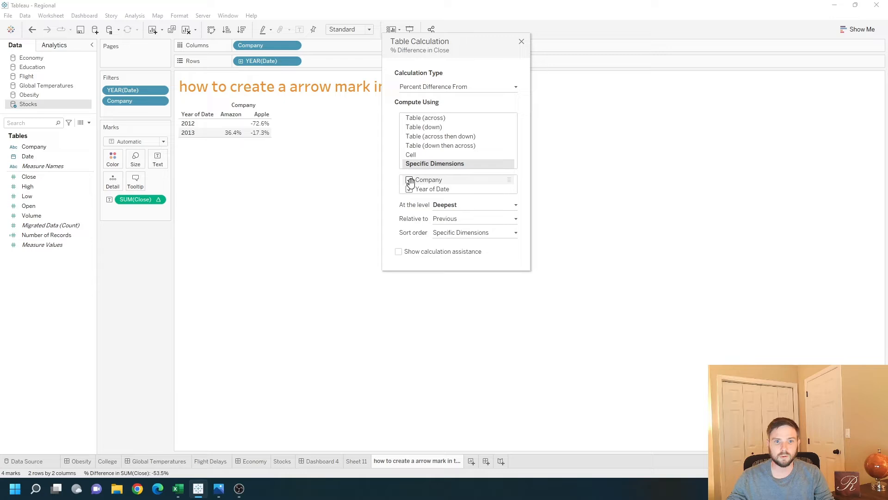
Compute the percent difference along Year of Date and hide the empty 2012 row
click(521, 41)
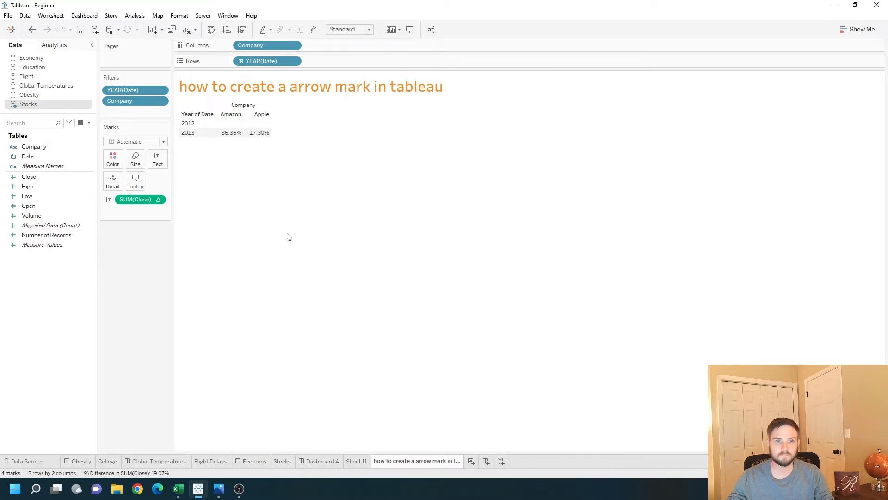
mouse_move(230, 132)
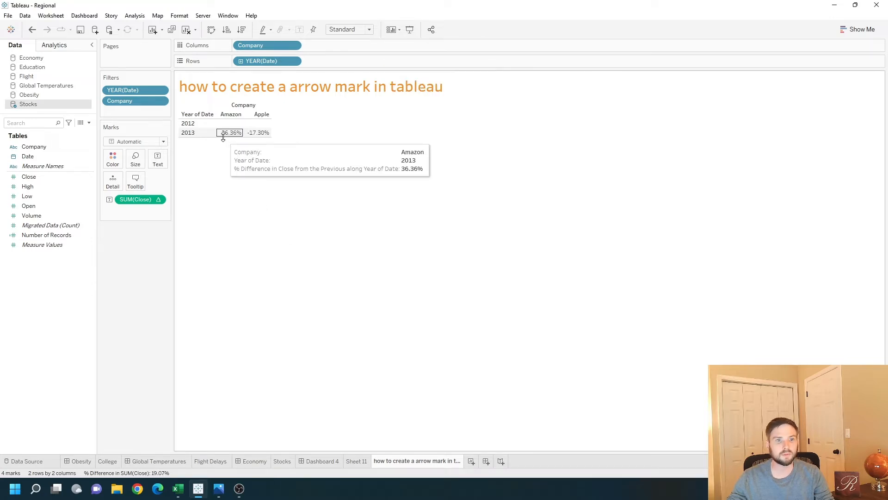
mouse_move(257, 133)
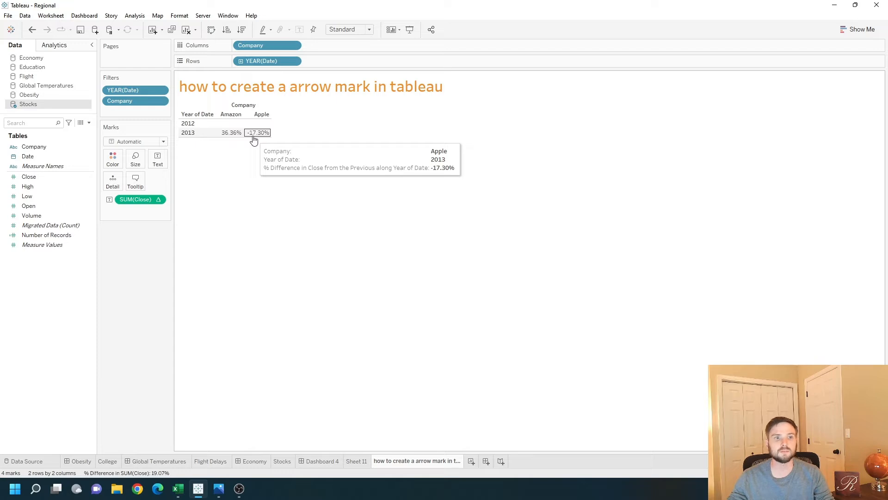
mouse_move(216, 211)
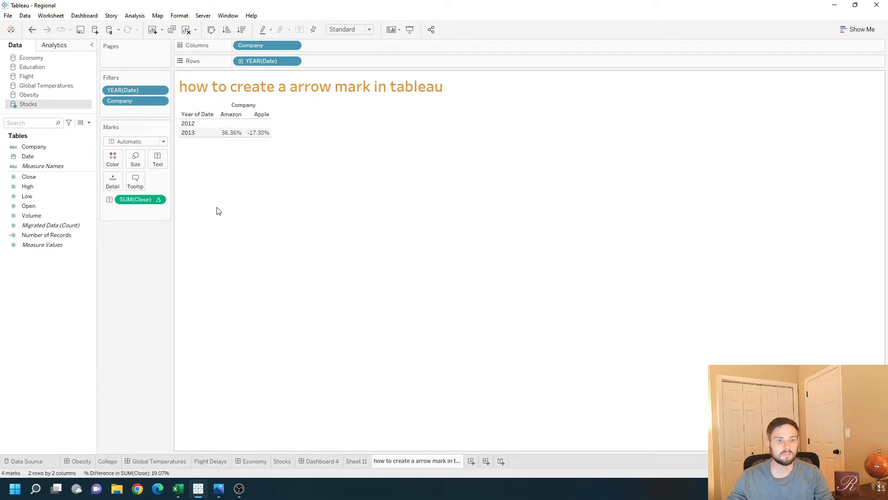
click(189, 123)
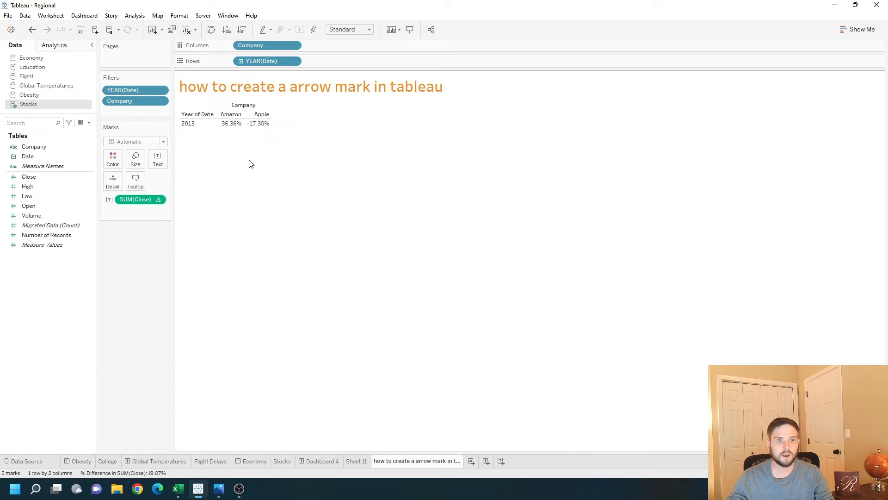
mouse_move(247, 140)
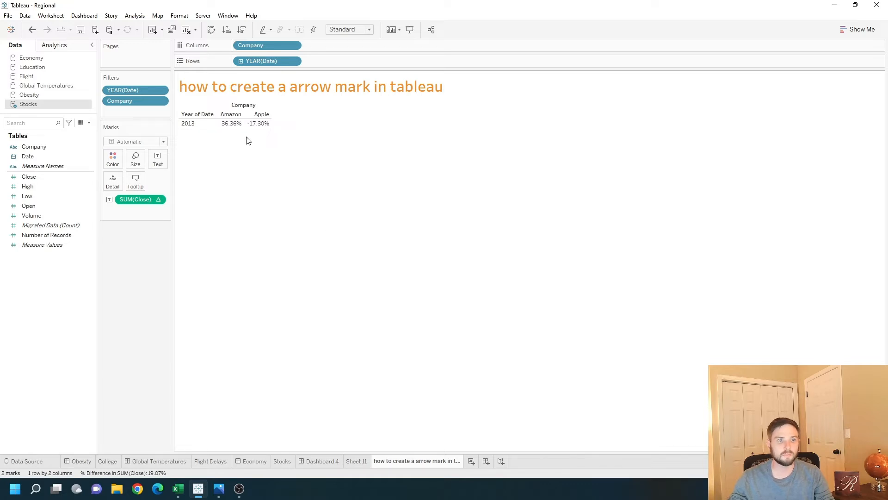
Change the mark type to Shape
click(163, 141)
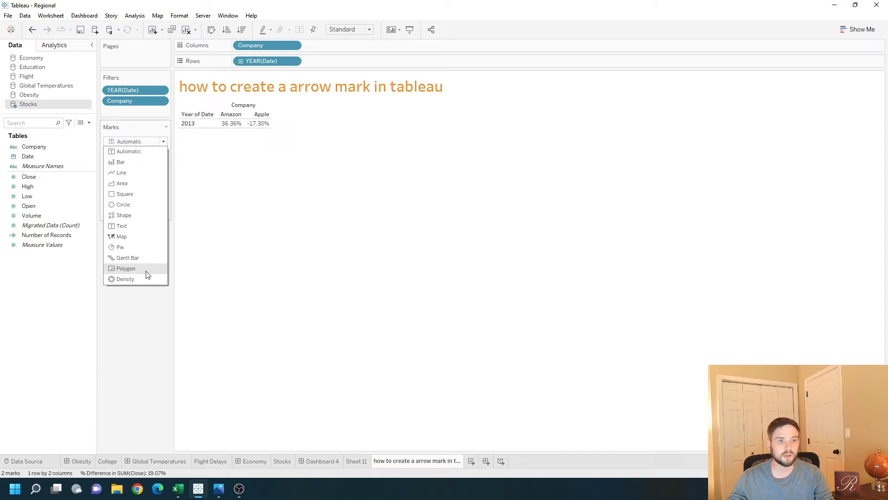
mouse_move(139, 219)
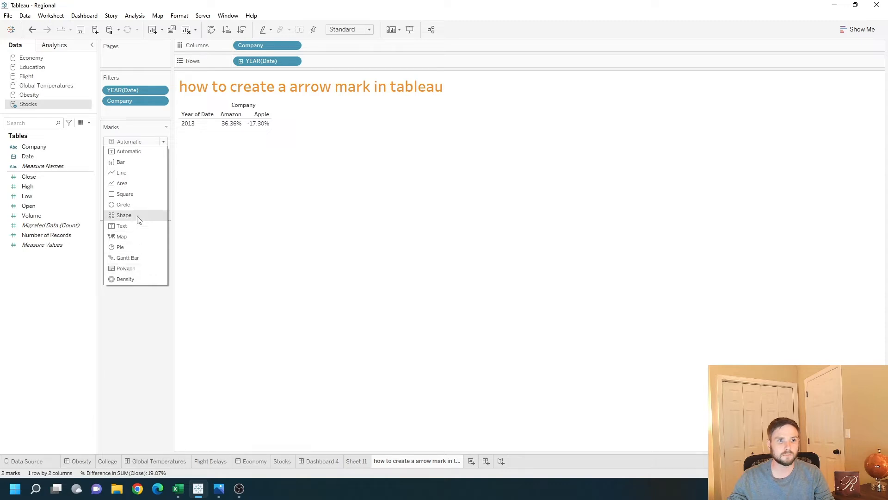
click(123, 215)
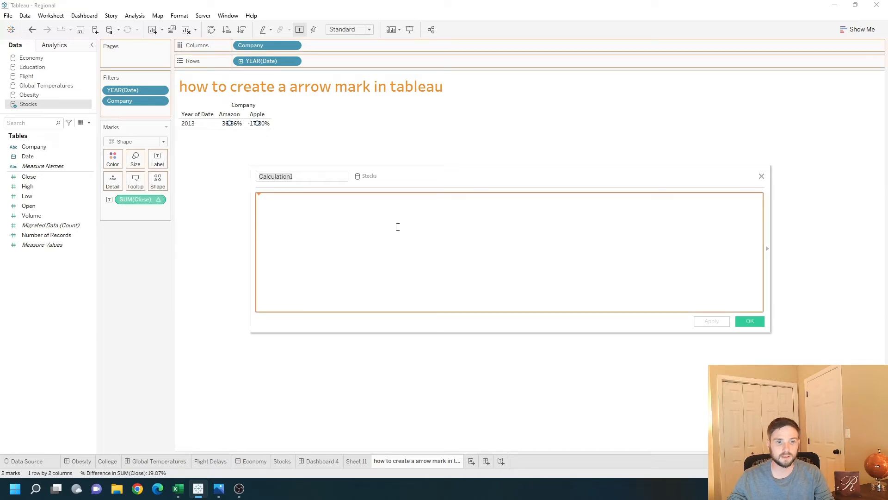
Create the calculated field 'Shape/Color' testing whether the Close percent change is above 0
text((ZN(SUM([Close]))) - LOOKUP(ZN(SUM([Close])), -1)) / ABS(LOOKUP(ZN(SUM([Close])), -1)))
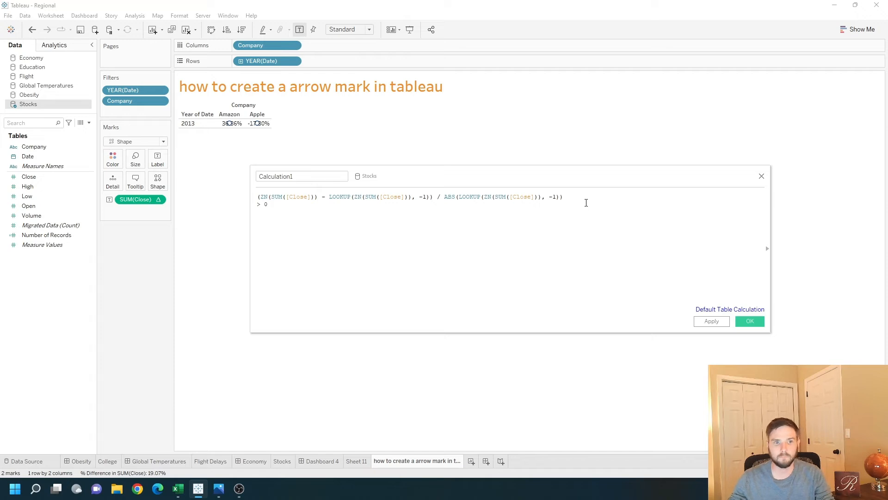
text(S)
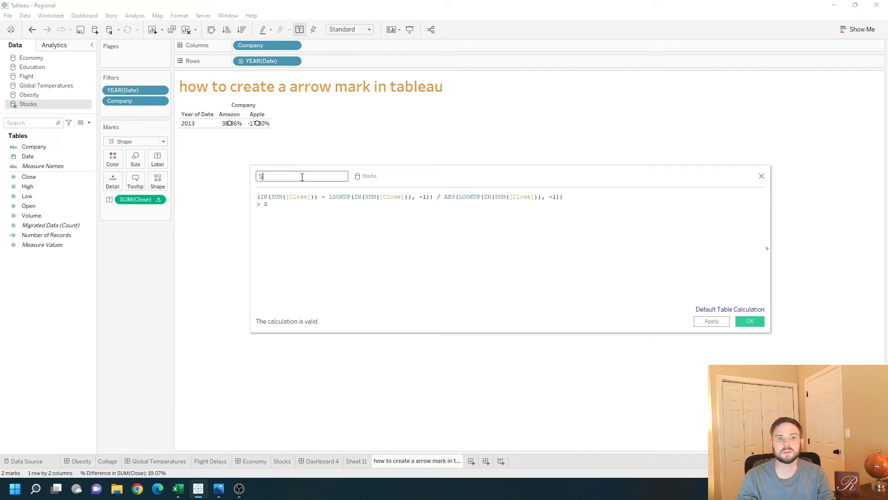
text(Shape/Color)
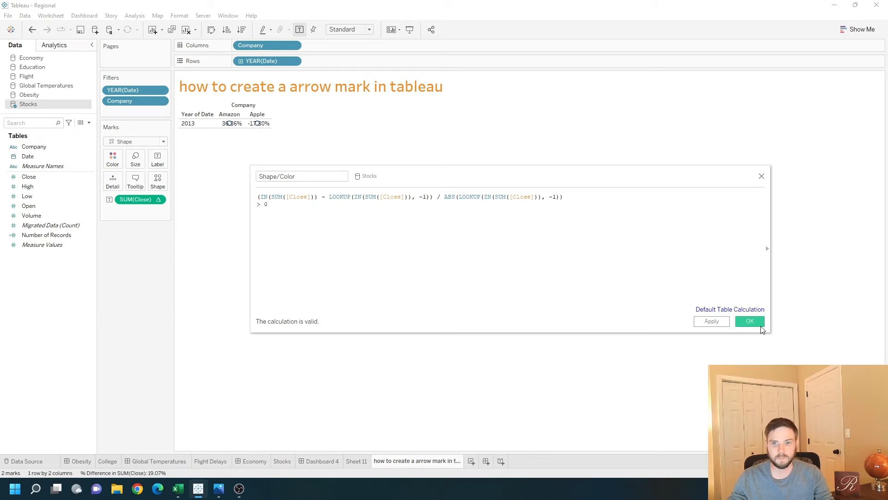
click(750, 321)
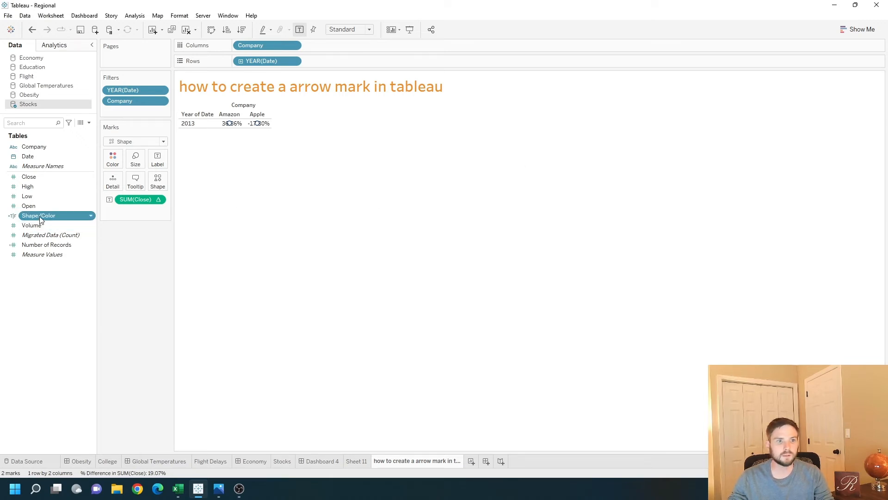
Drag the Shape/Color field onto the Marks card so it drives the marks
drag(48, 216, 136, 199)
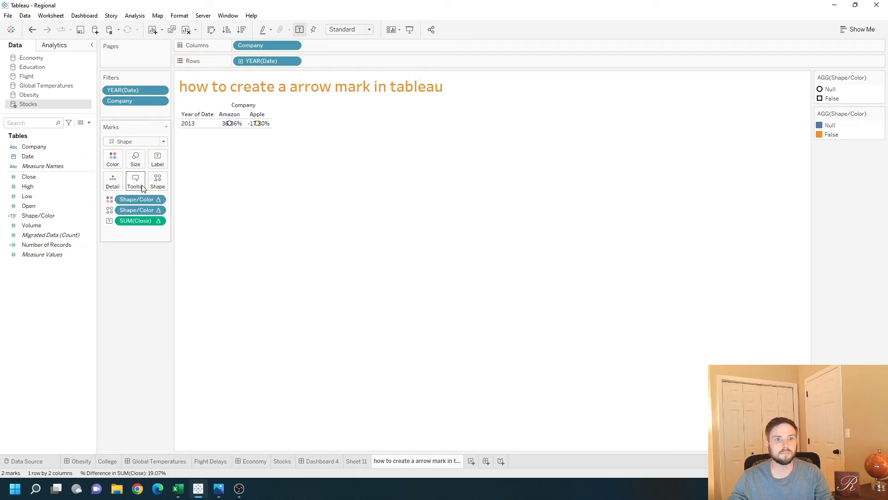
mouse_move(158, 159)
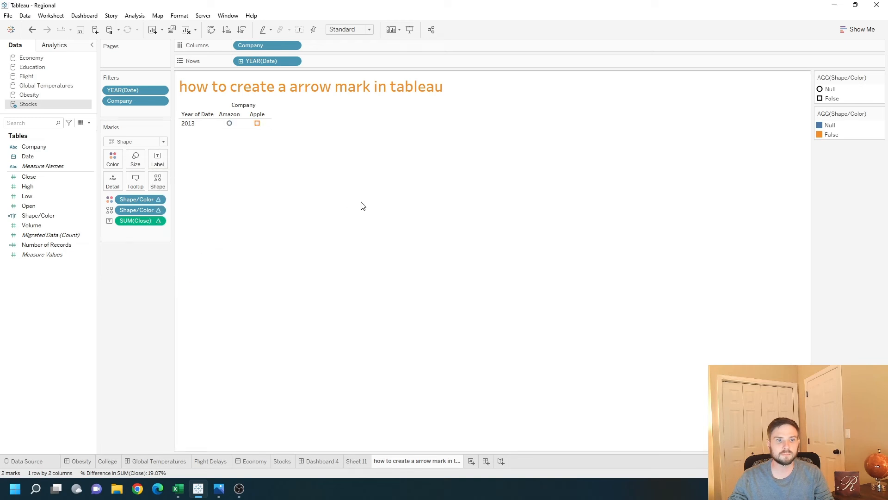
mouse_move(229, 137)
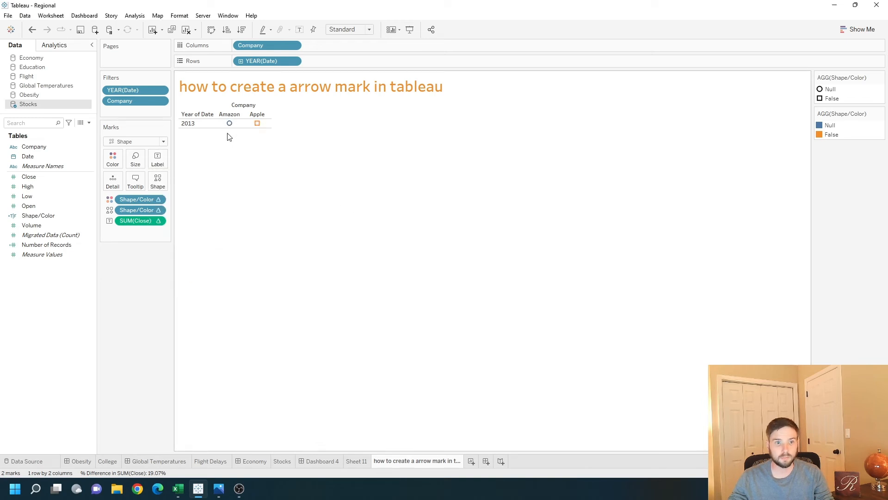
mouse_move(230, 124)
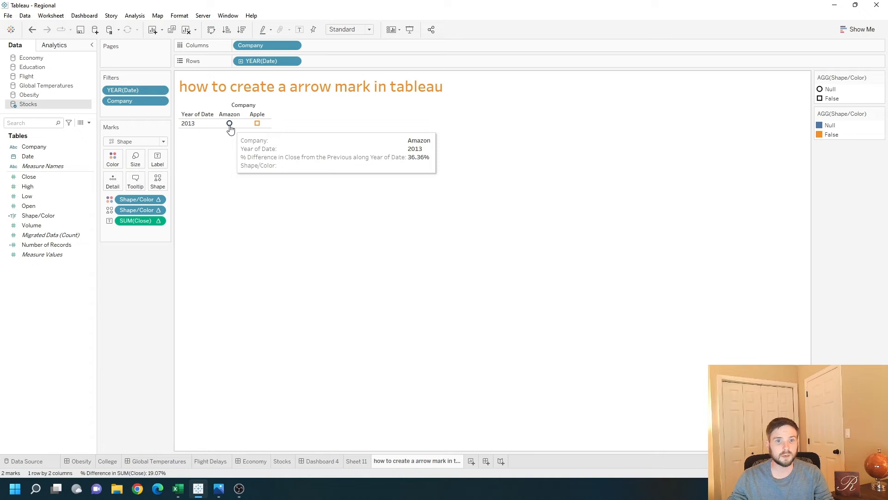
mouse_move(263, 133)
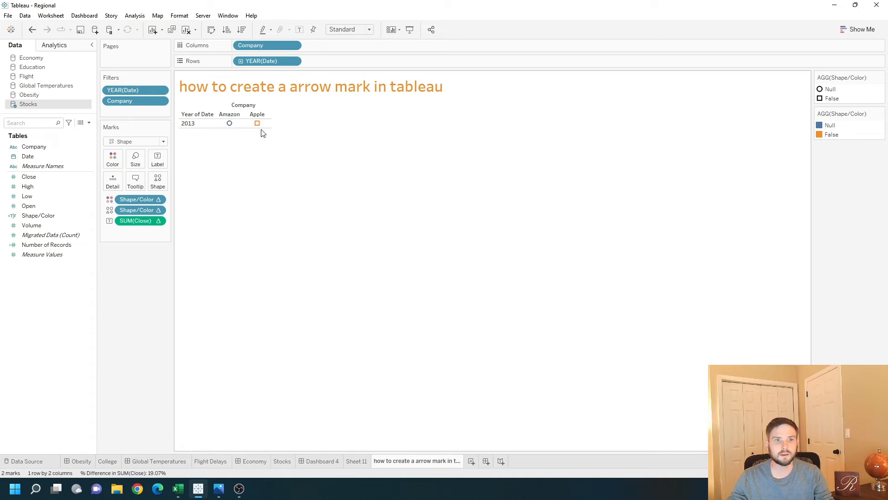
mouse_move(257, 124)
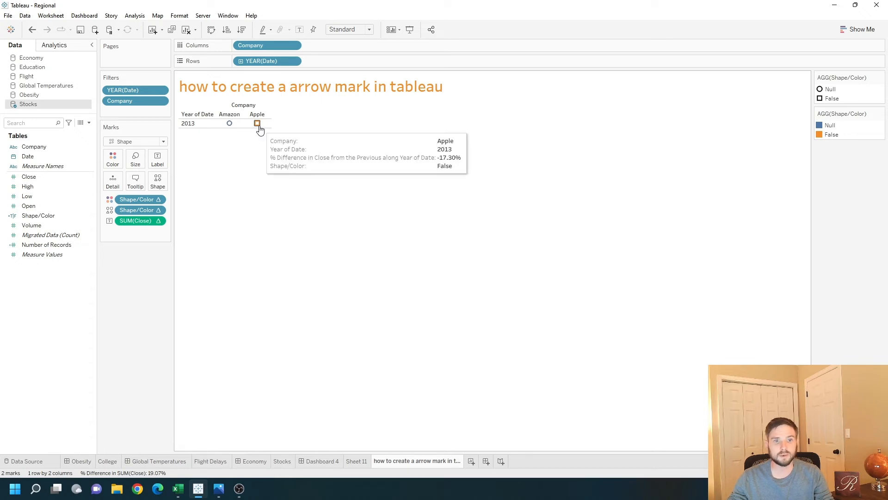
mouse_move(211, 140)
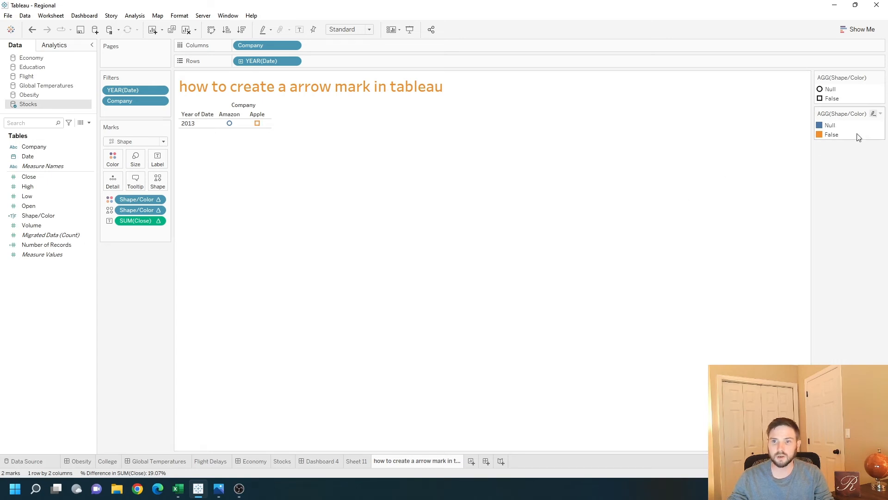
Recolour the Shape/Color legend so Null is green and False is red
click(880, 114)
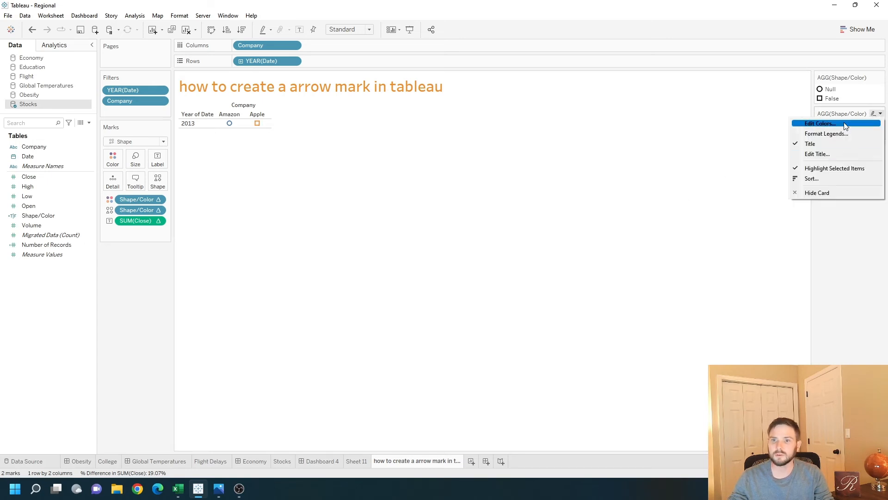
click(821, 123)
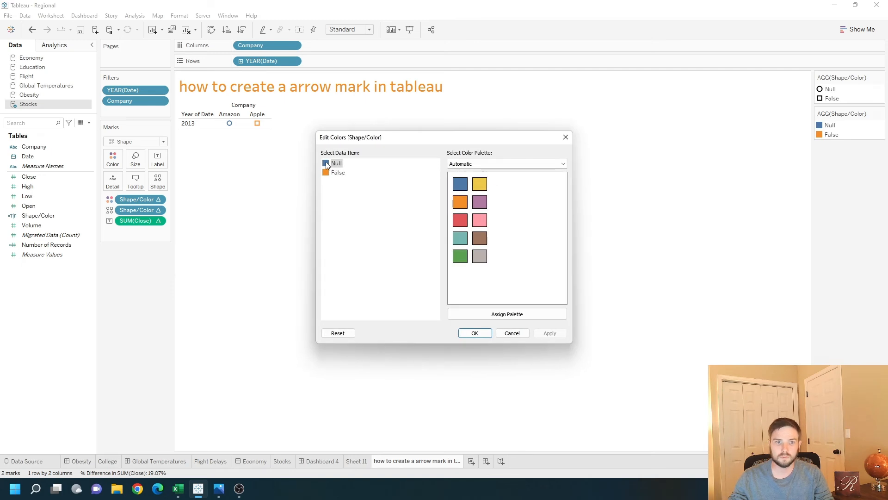
click(337, 172)
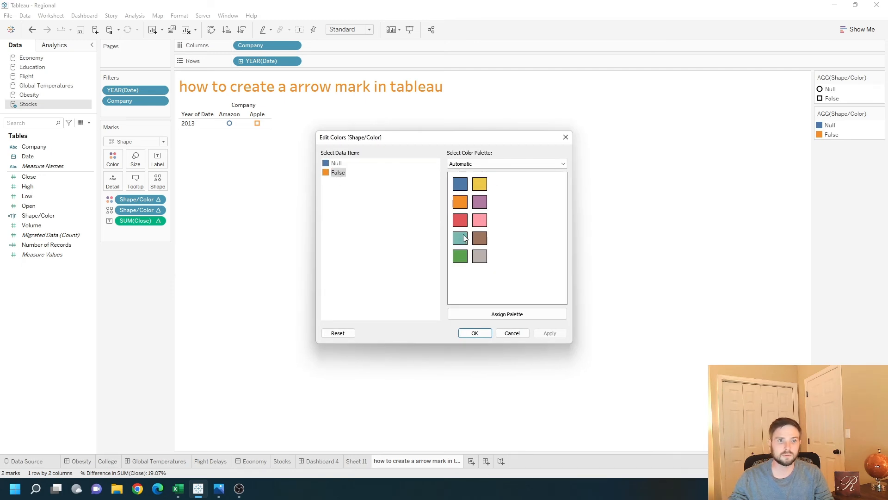
click(459, 238)
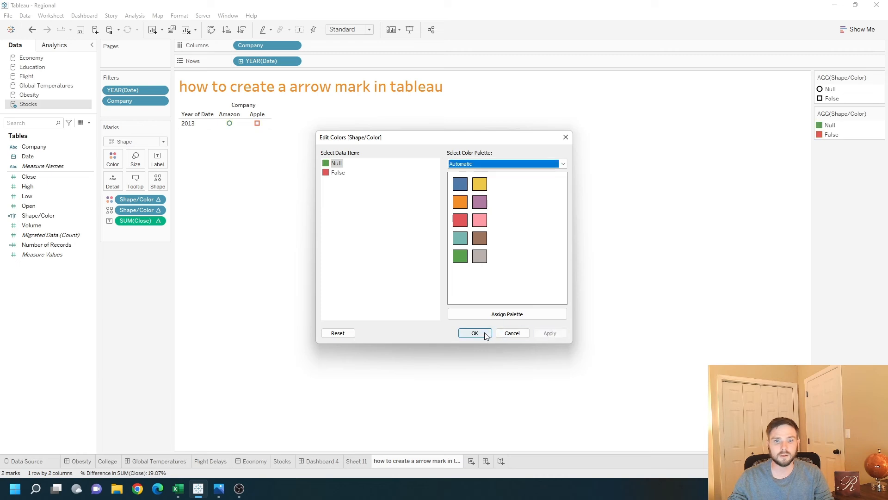
click(475, 333)
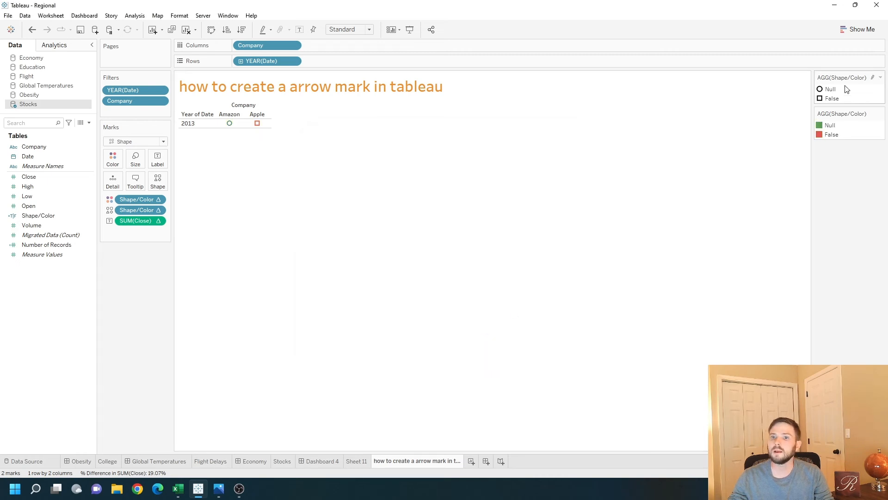
Assign the Arrows shape palette so Amazon shows an up arrow and Apple a down arrow
click(881, 77)
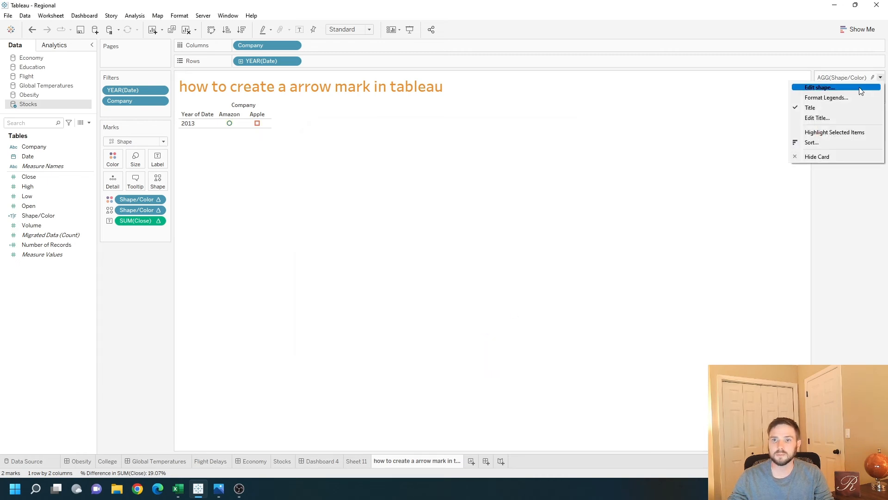
click(820, 87)
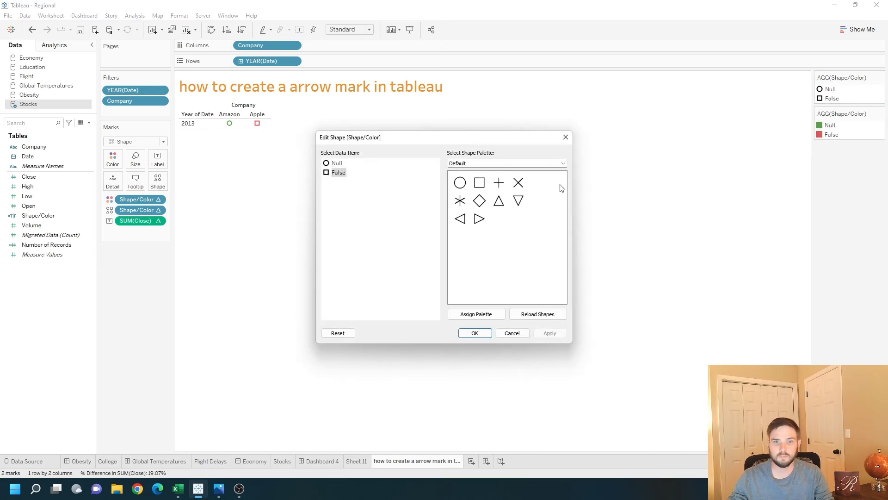
click(562, 163)
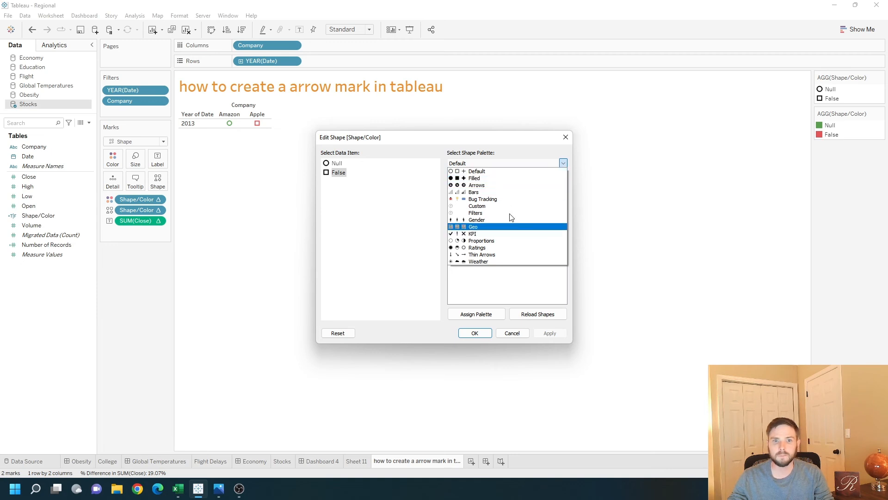
click(476, 186)
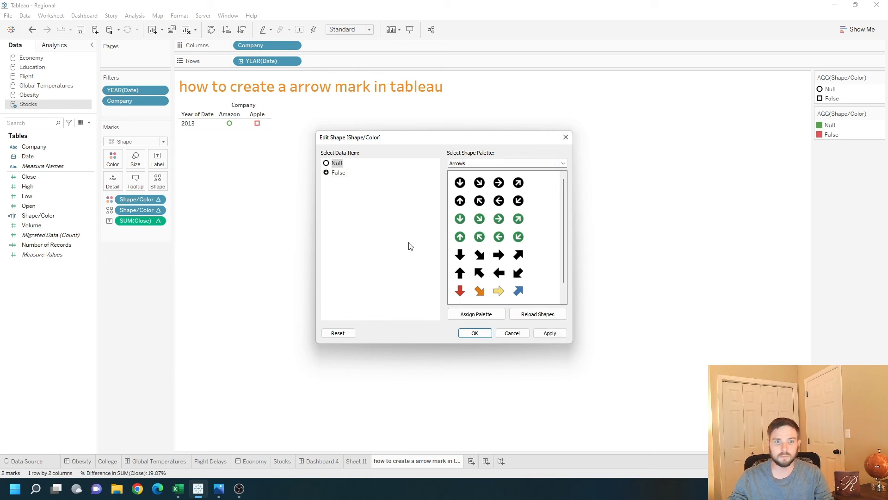
click(460, 200)
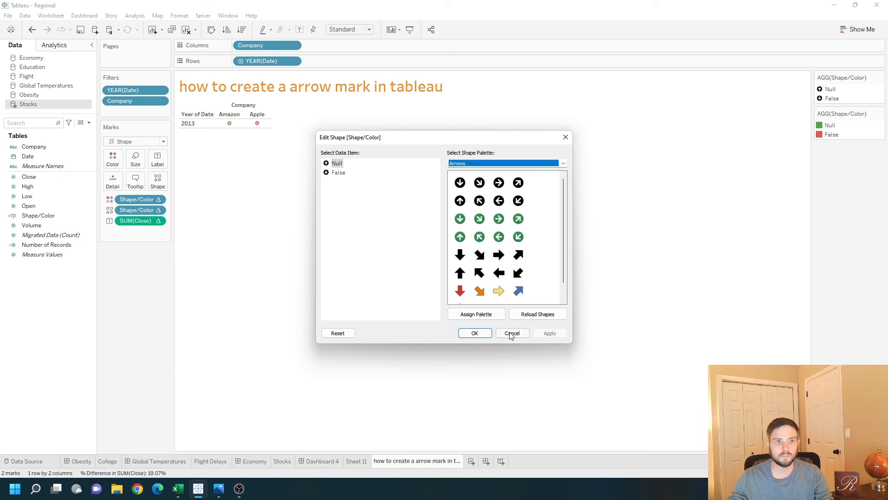
click(512, 332)
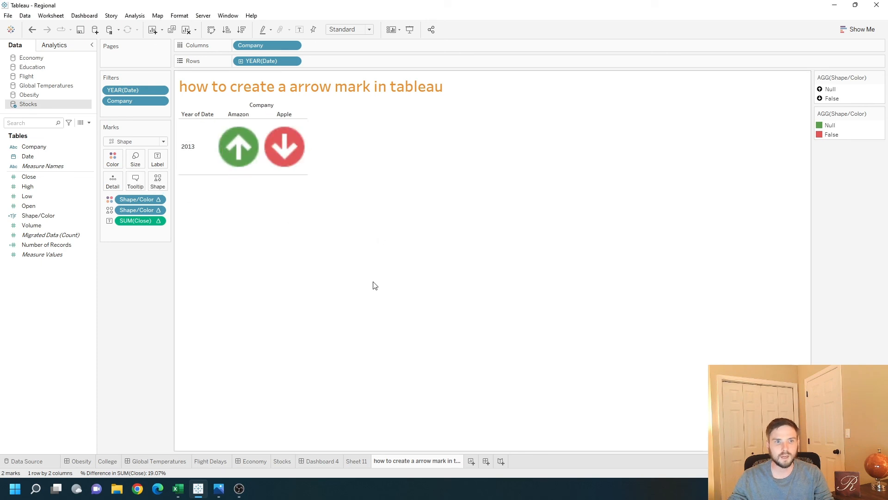
mouse_move(347, 247)
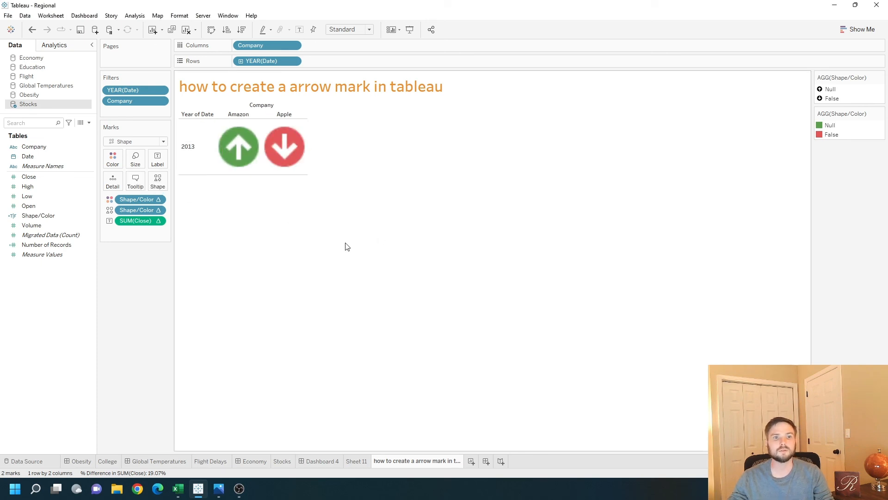